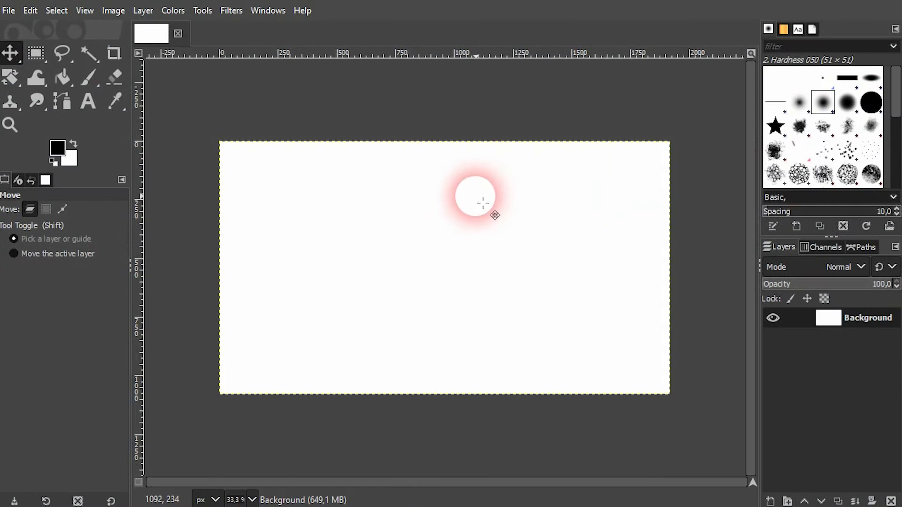
Step: Show the canvas guide grid, then hide it again
left_click(84, 11)
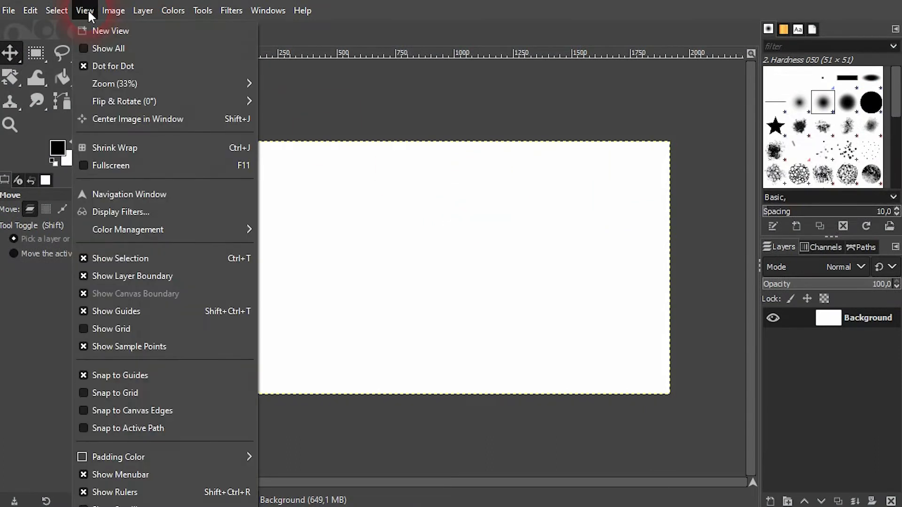
mouse_move(129, 345)
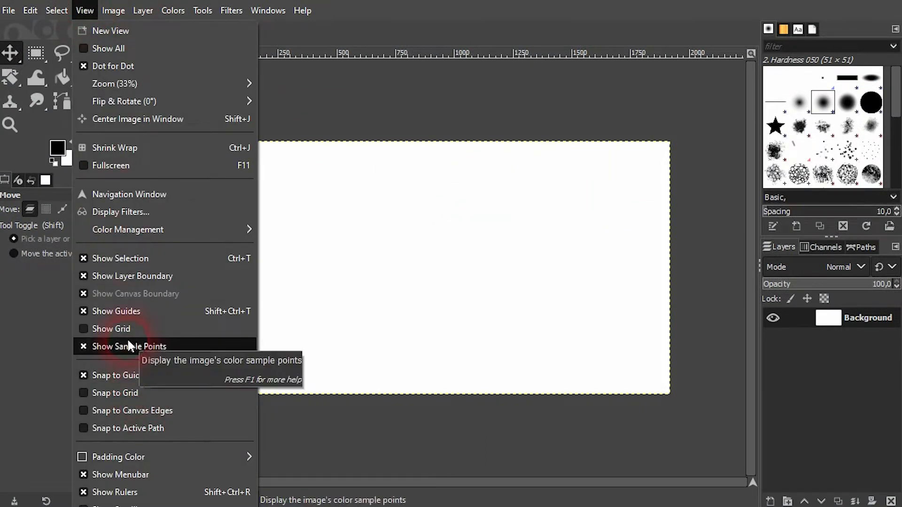
left_click(111, 328)
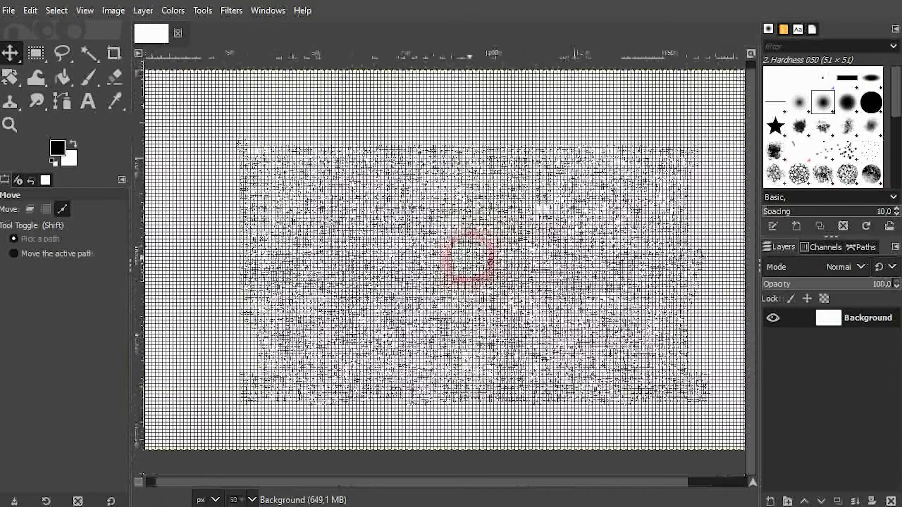
left_click(84, 11)
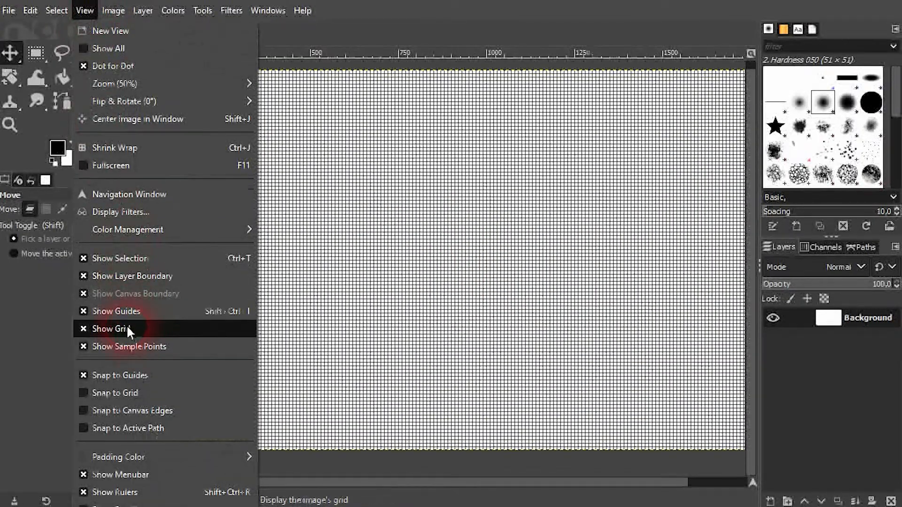
left_click(113, 328)
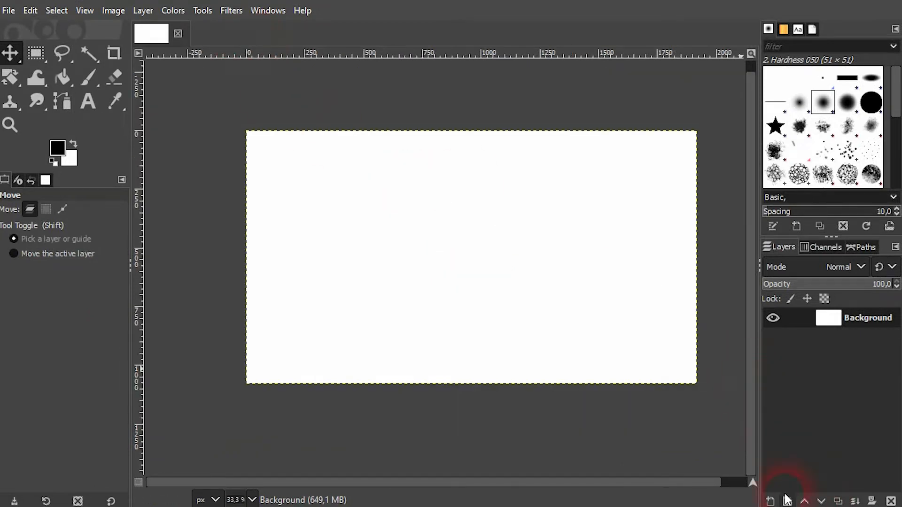
Step: Add a transparent layer named Grid above the Background
left_click(786, 500)
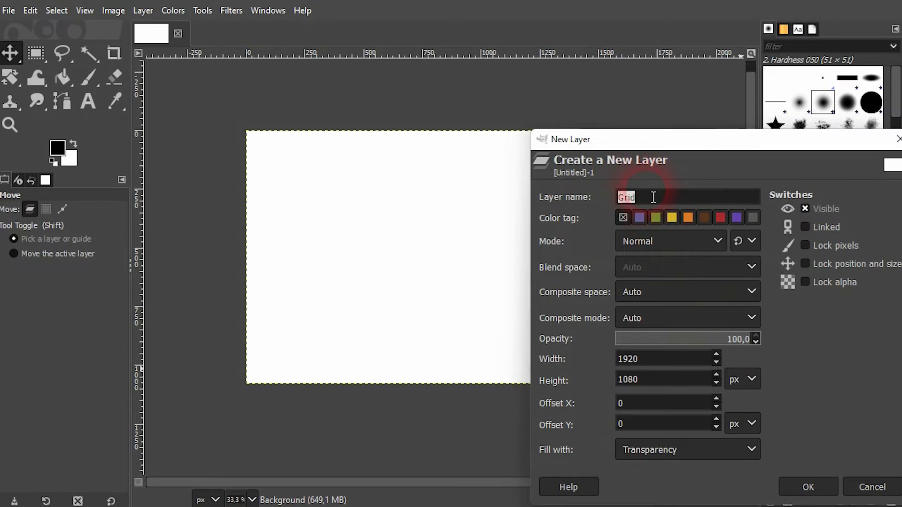
left_click(687, 449)
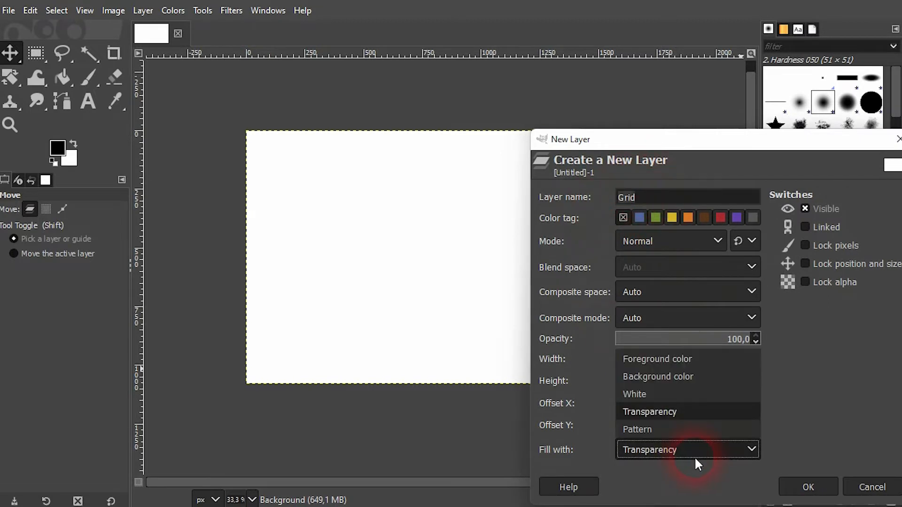
left_click(808, 486)
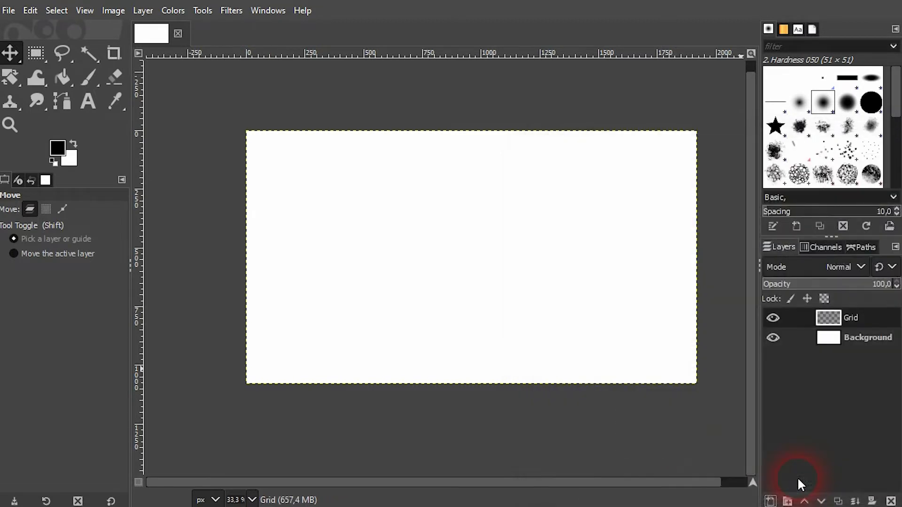
left_click(772, 338)
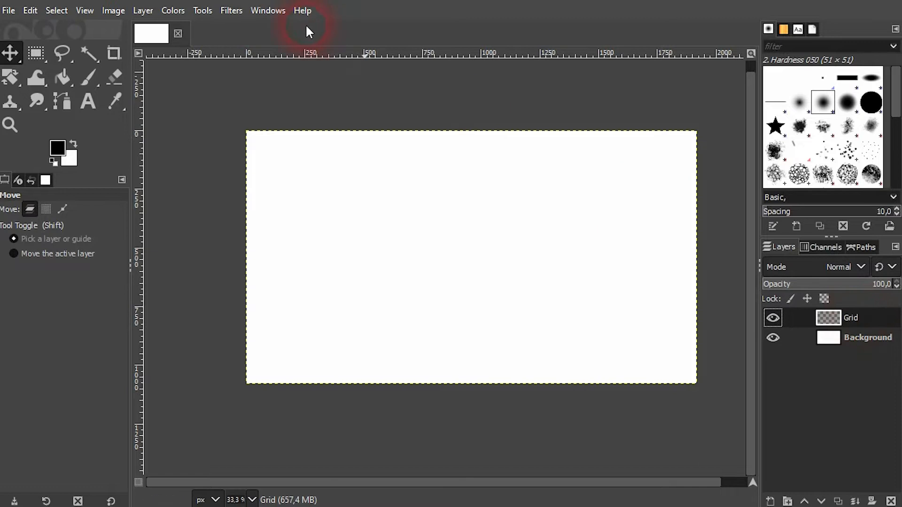
Step: Open the Grid pattern filter from Filters > Render > Pattern
left_click(231, 10)
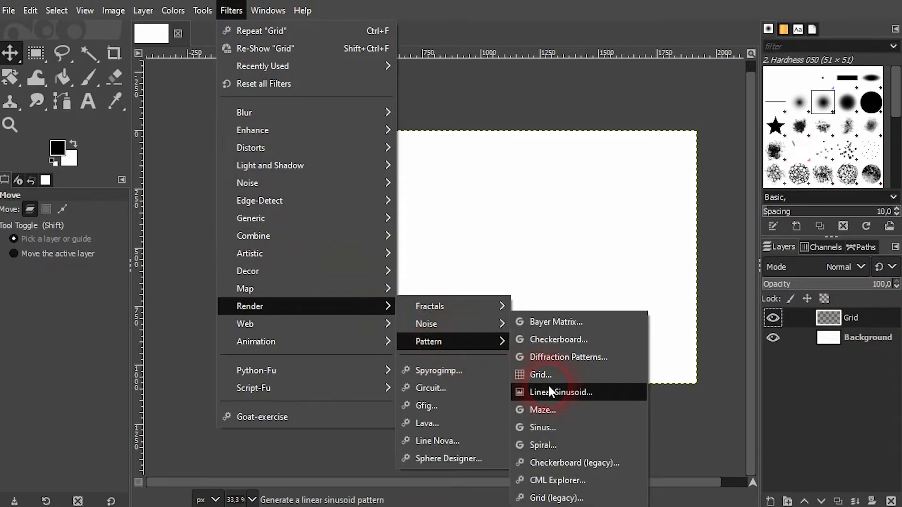
left_click(540, 374)
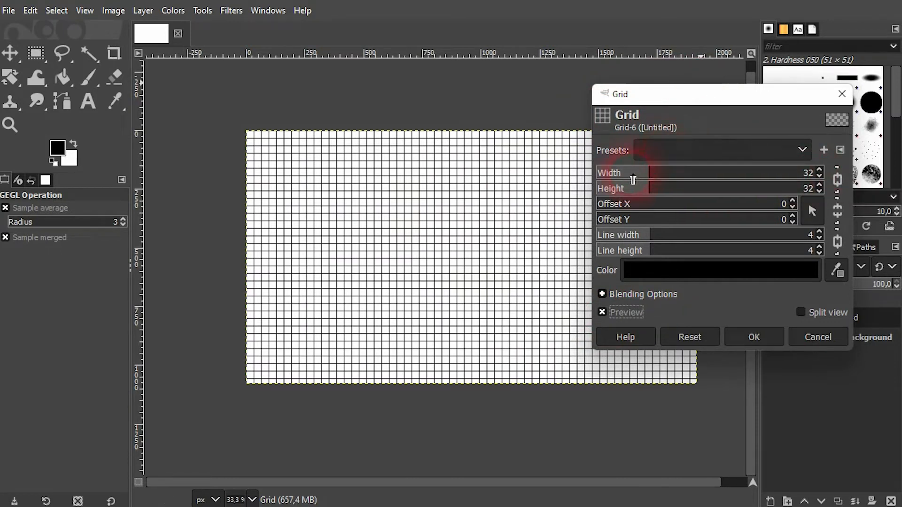
mouse_move(633, 176)
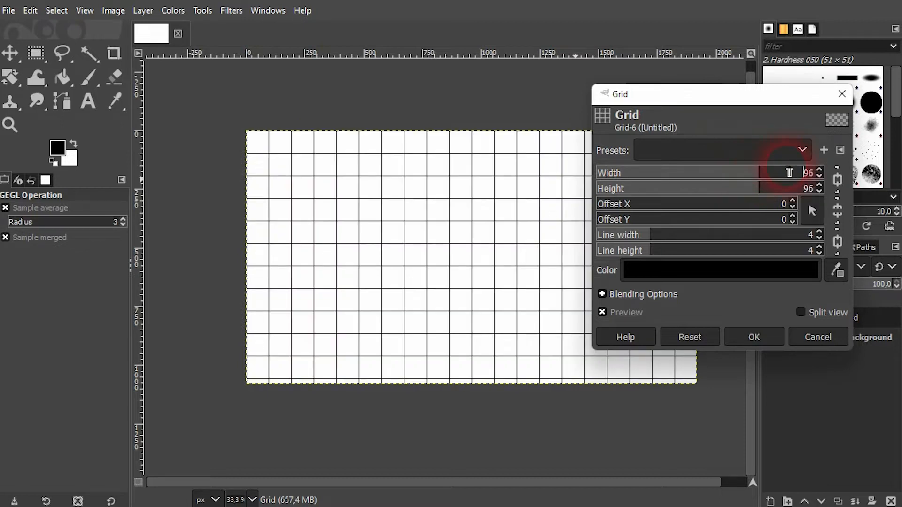
Step: Apply a grid of 80-pixel cells with Offset X 2 and Offset Y -23
left_click(819, 169)
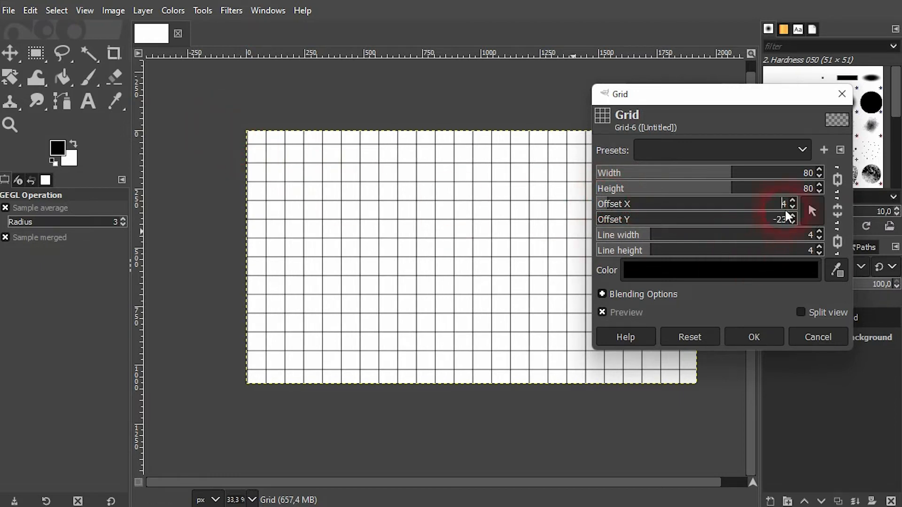
left_click(791, 200)
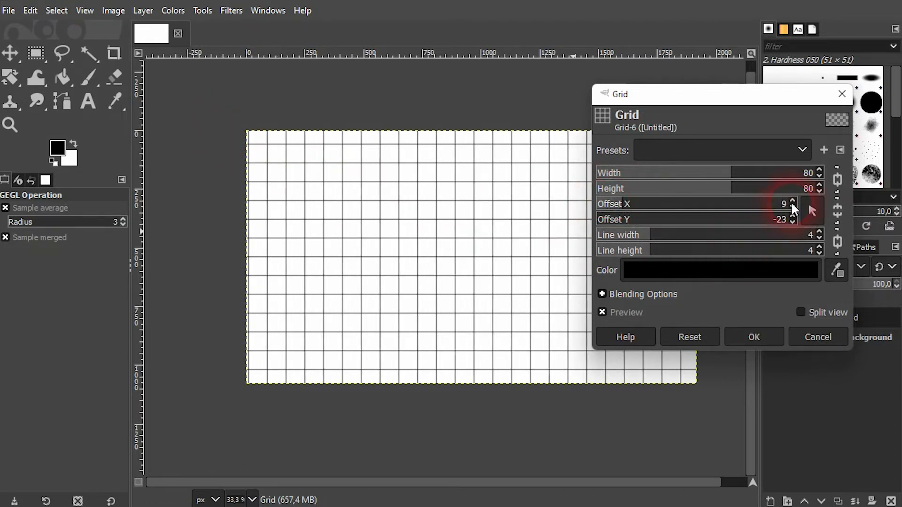
left_click(791, 207)
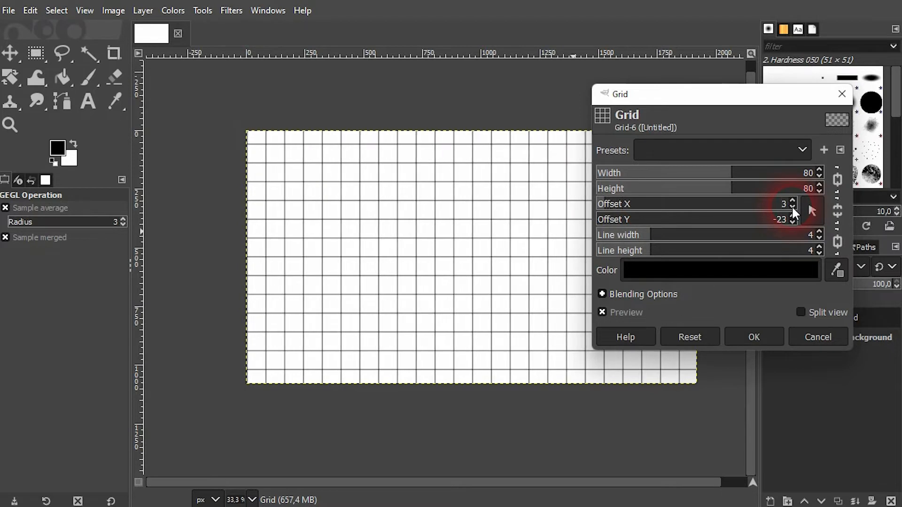
left_click(792, 207)
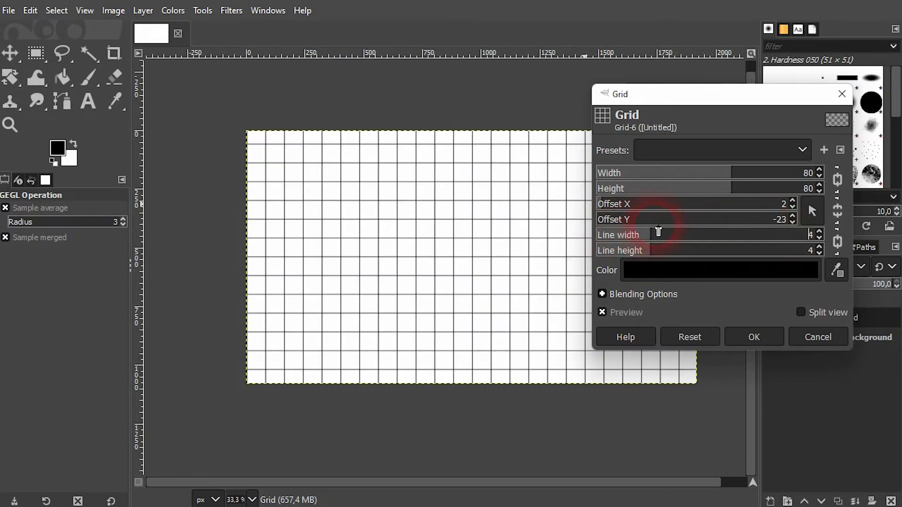
left_click(719, 271)
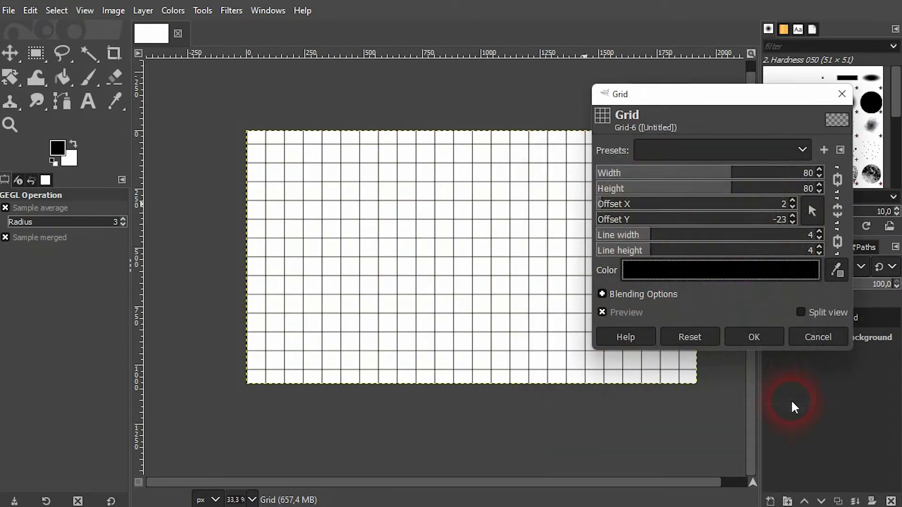
left_click(753, 336)
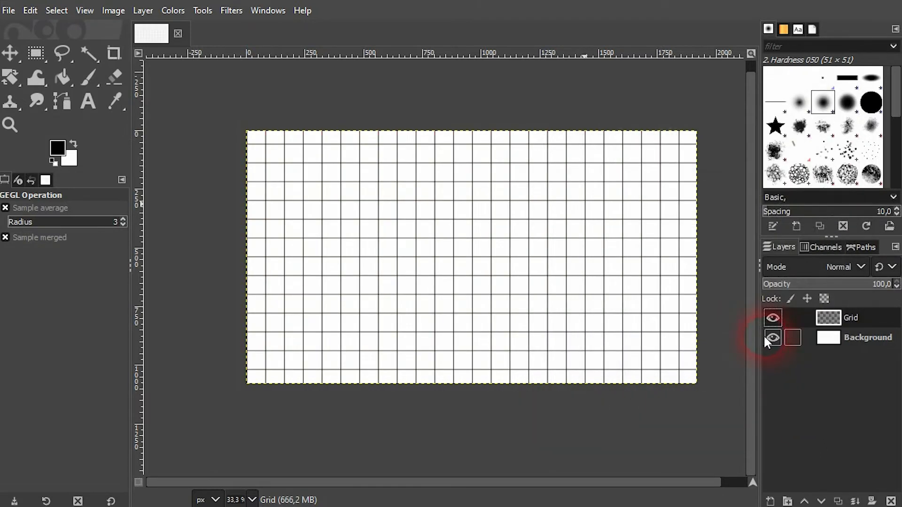
Step: Hide and re-show the Grid layer to check the applied pattern
left_click(773, 317)
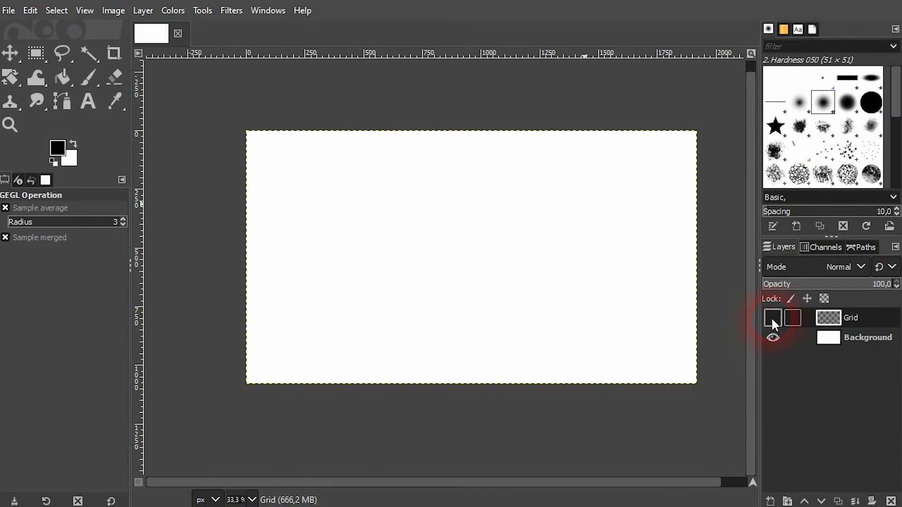
left_click(772, 317)
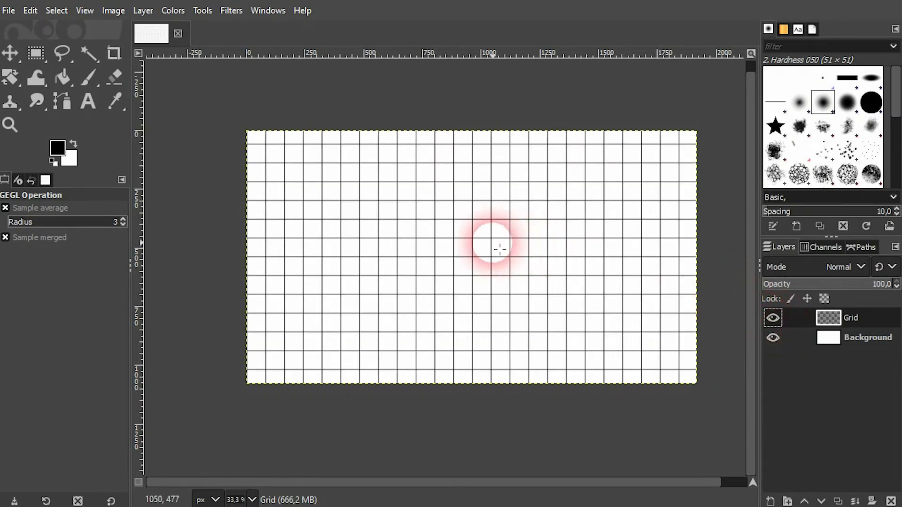
left_click(11, 77)
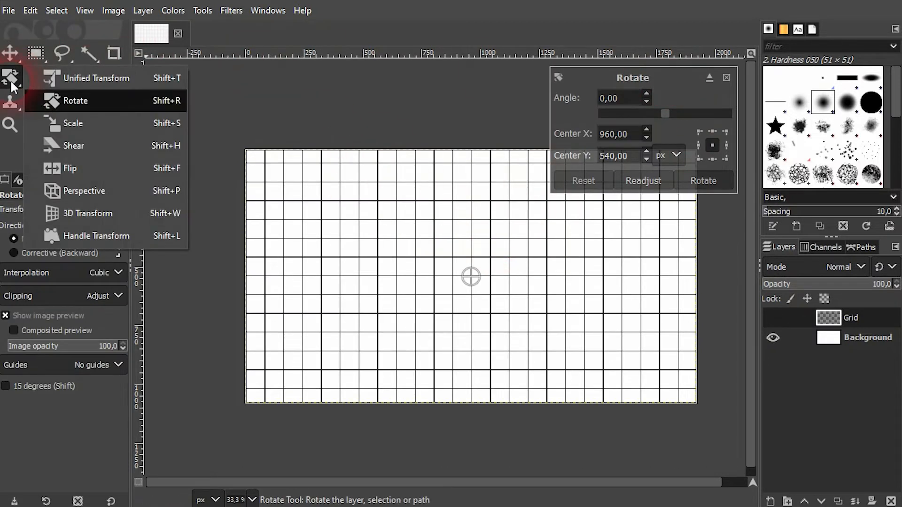
mouse_move(107, 106)
type("30")
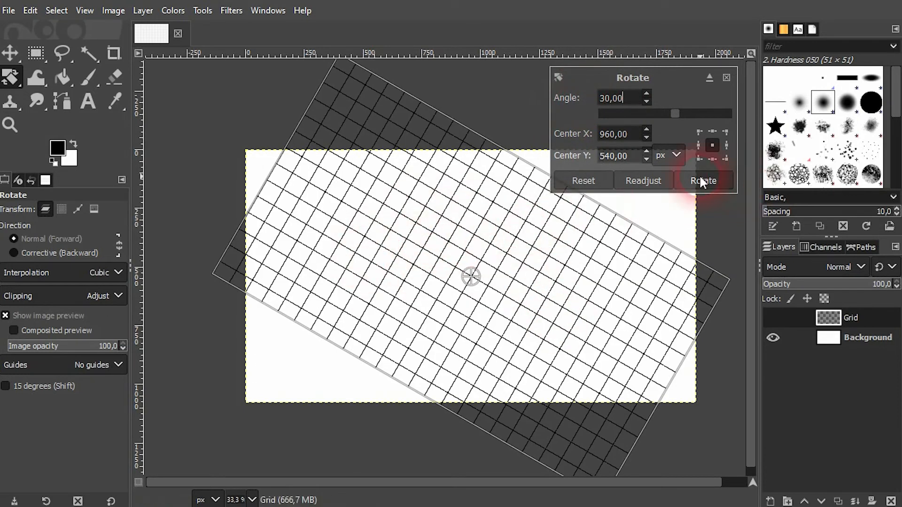
Step: Rotate the Grid layer 30° with the Rotate tool
left_click(703, 180)
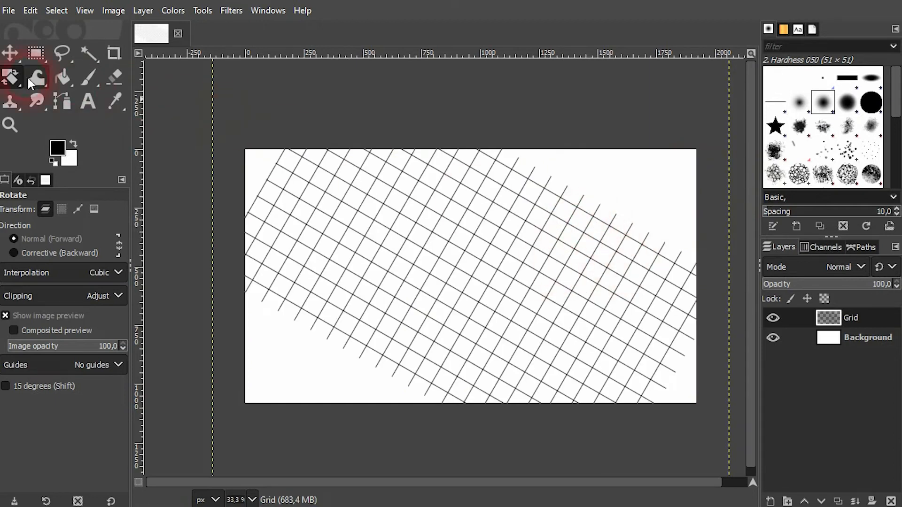
mouse_move(105, 125)
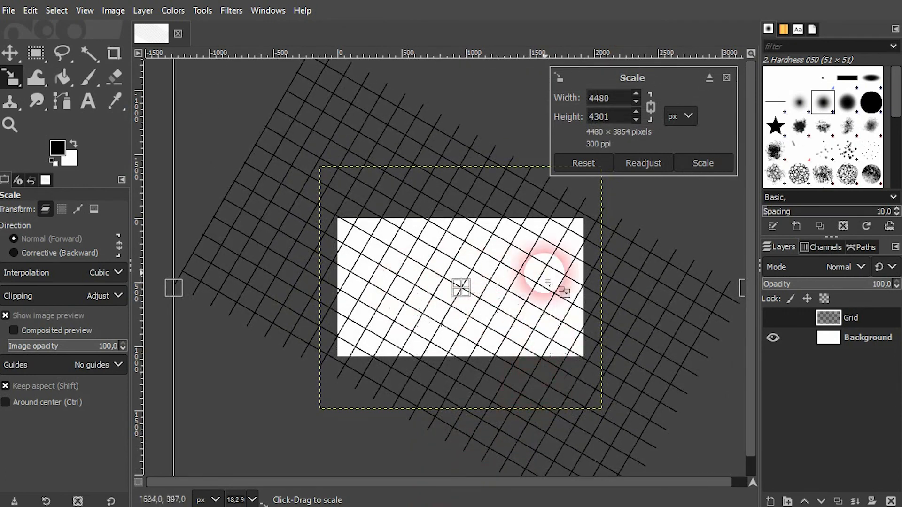
Step: Scale the rotated grid to 4480 pixels wide with the chain linked
left_click(702, 163)
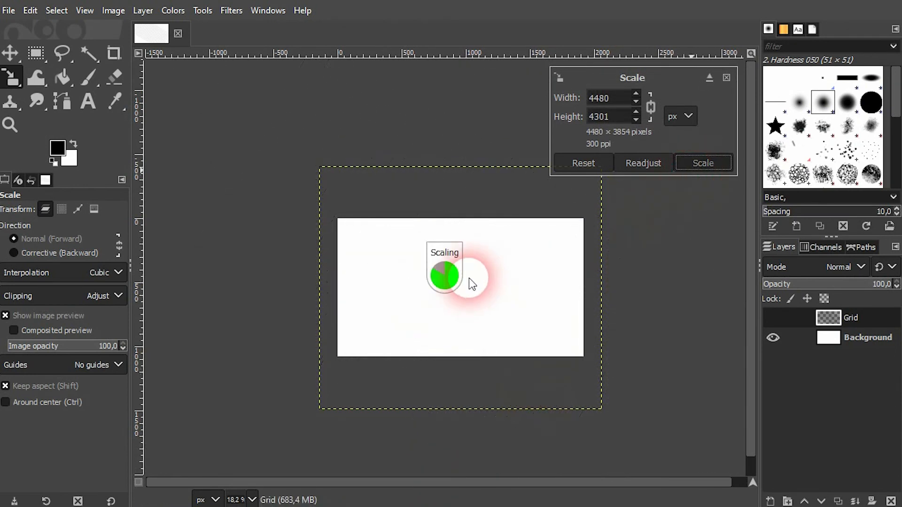
left_click(702, 163)
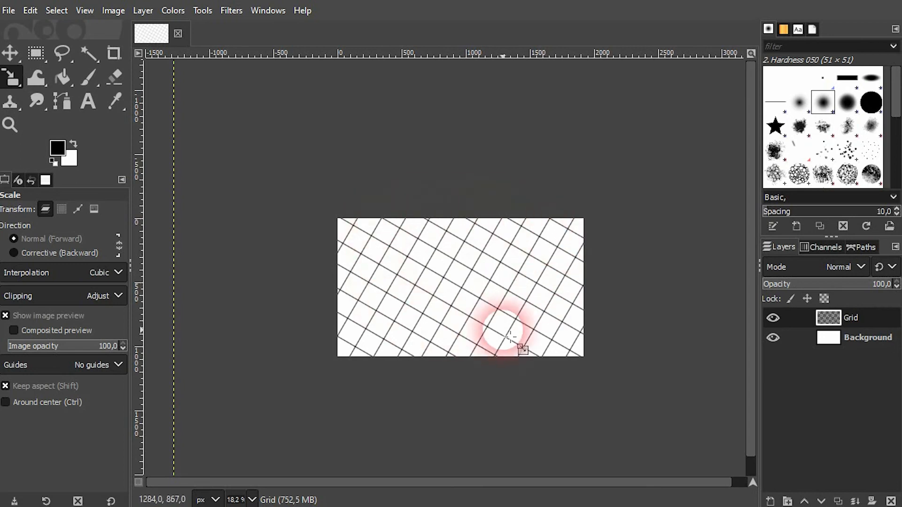